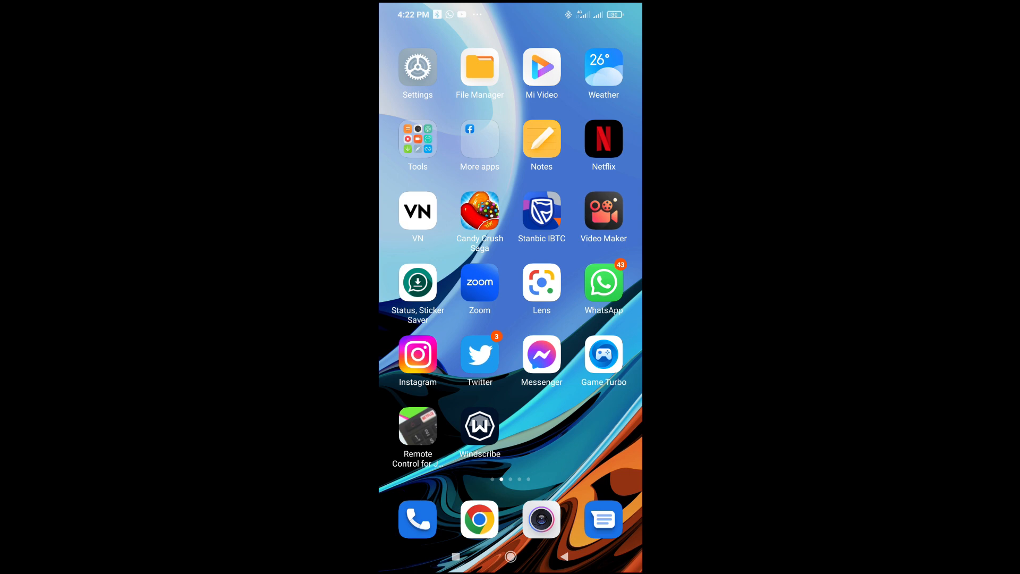
# - Swipe the home screen left to reach the apps page with the Word icon
pyautogui.hscroll(-3)
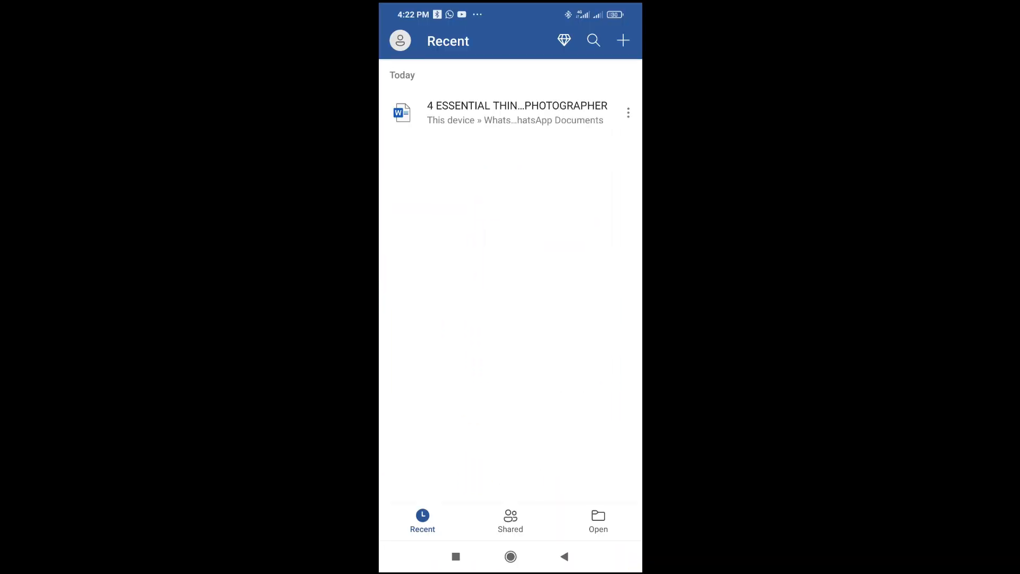
# - Open the recent '4 ESSENTIAL THINGS… PHOTOGRAPHER' document and scroll to its concluding paragraph
pyautogui.click(516, 113)
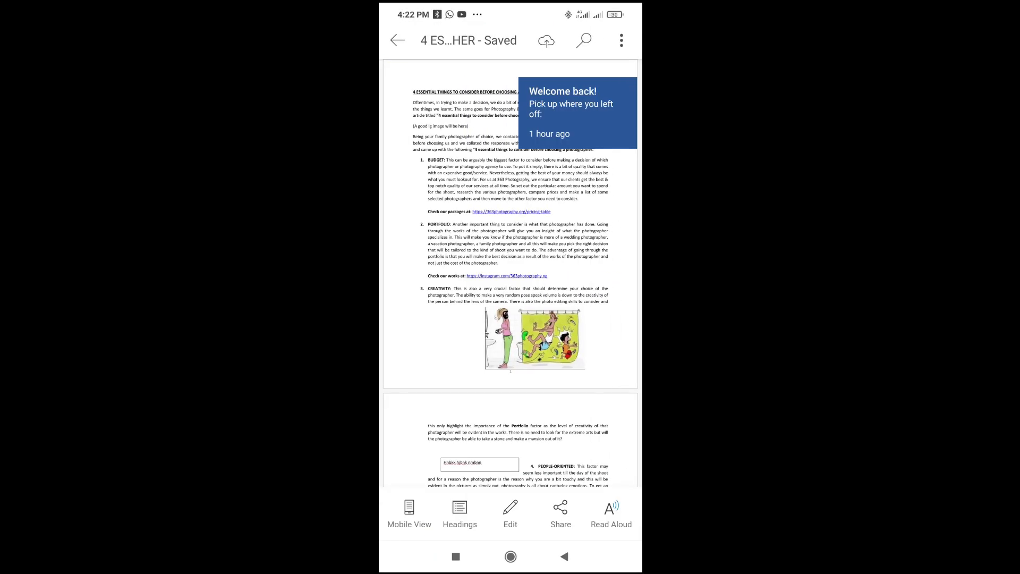
pyautogui.scroll(-3)
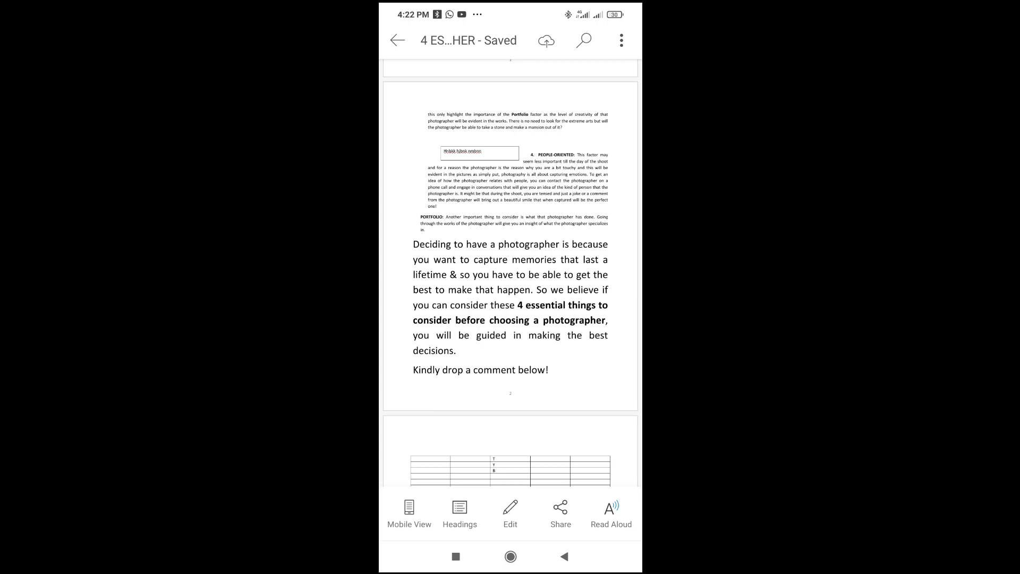
pyautogui.click(510, 507)
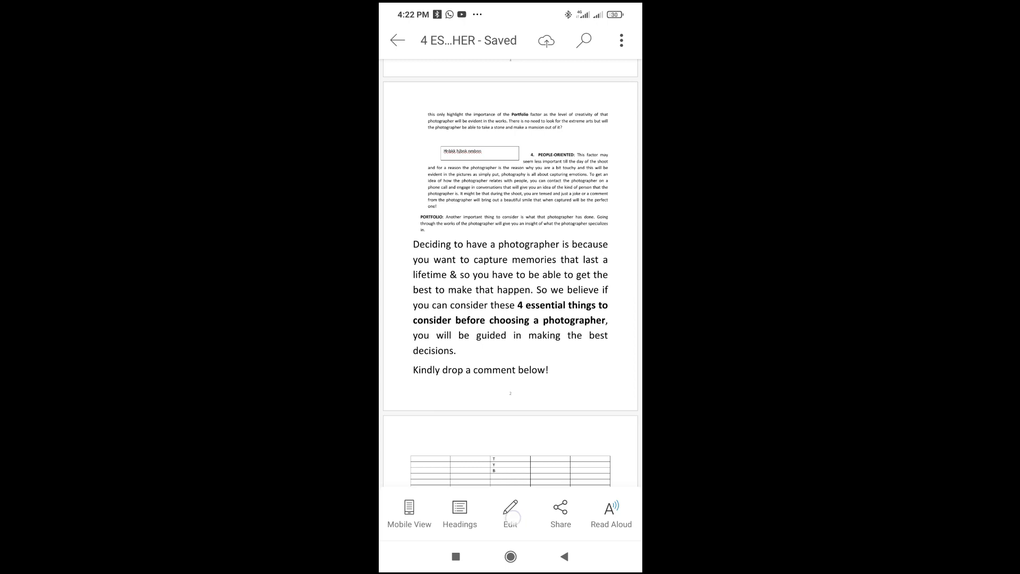
# - Switch the photographer document into editing mode with the insertion point in the text
pyautogui.click(510, 512)
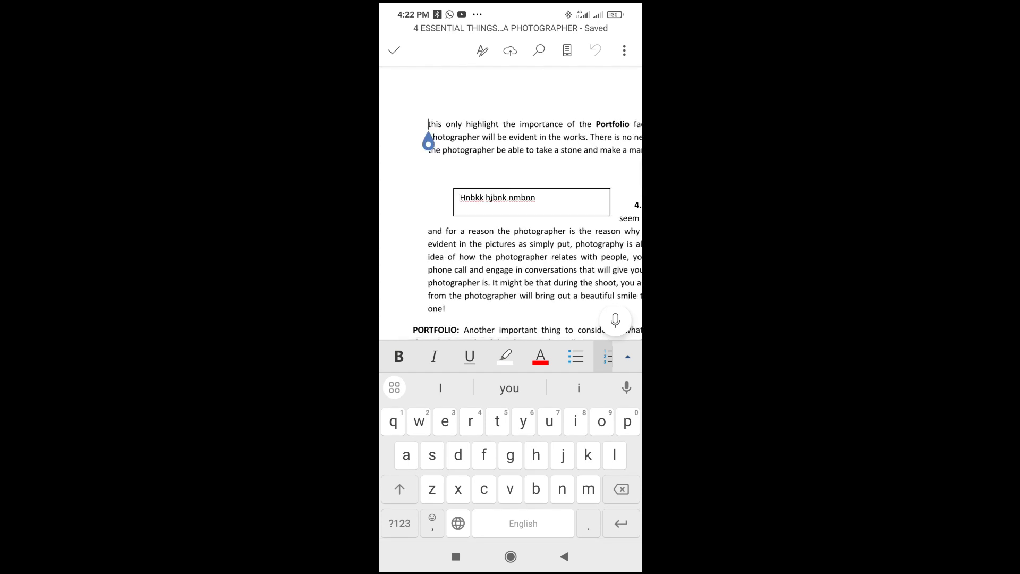
pyautogui.click(566, 50)
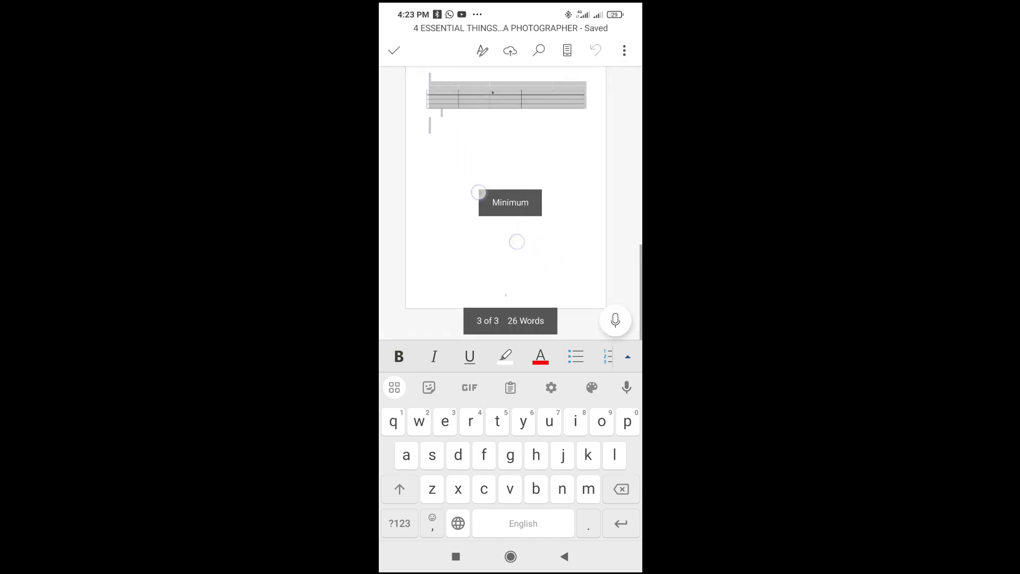
# - Select the sentence from '4 essential things' through 'best decisions.' and copy it
pyautogui.scroll(-3)
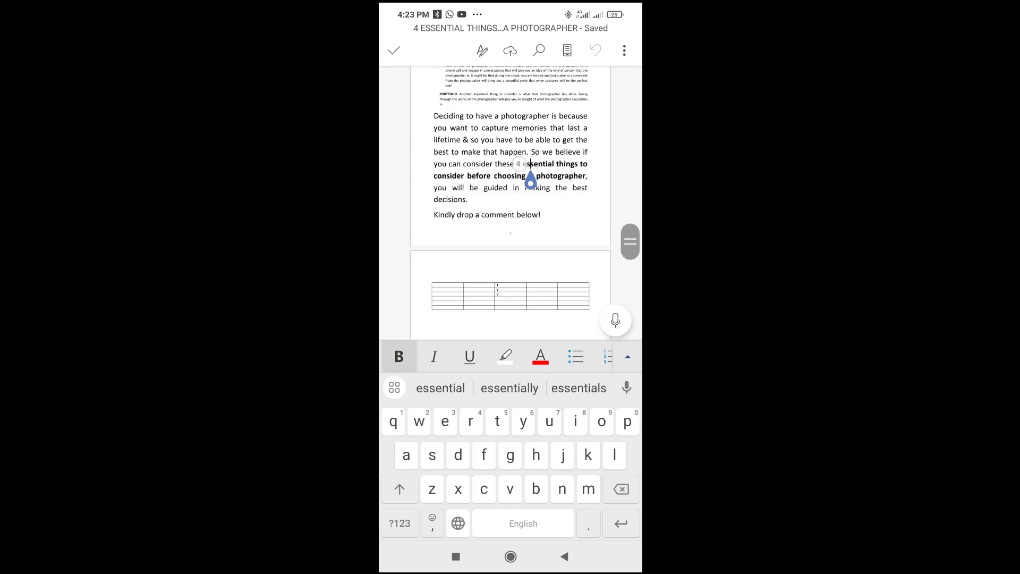
pyautogui.moveTo(529, 181); pyautogui.dragTo(473, 222)
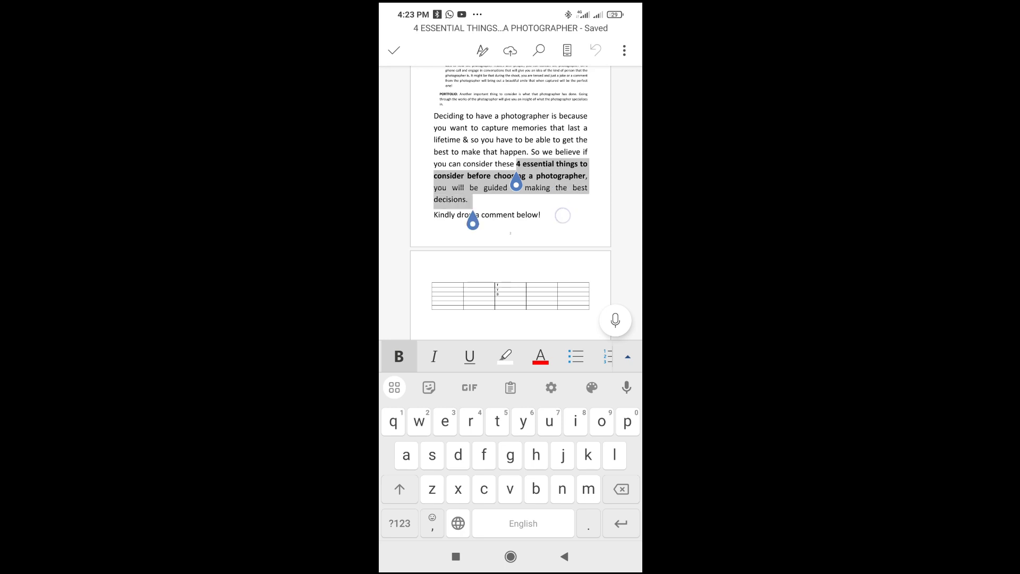
pyautogui.click(517, 182)
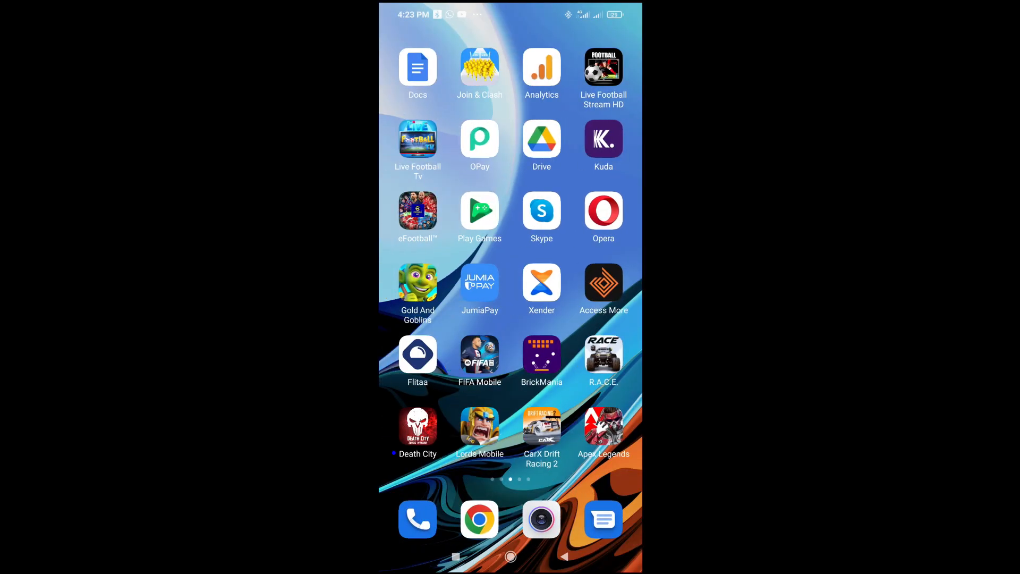
# - Return to the first home screen page and launch WhatsApp
pyautogui.hscroll(-3)
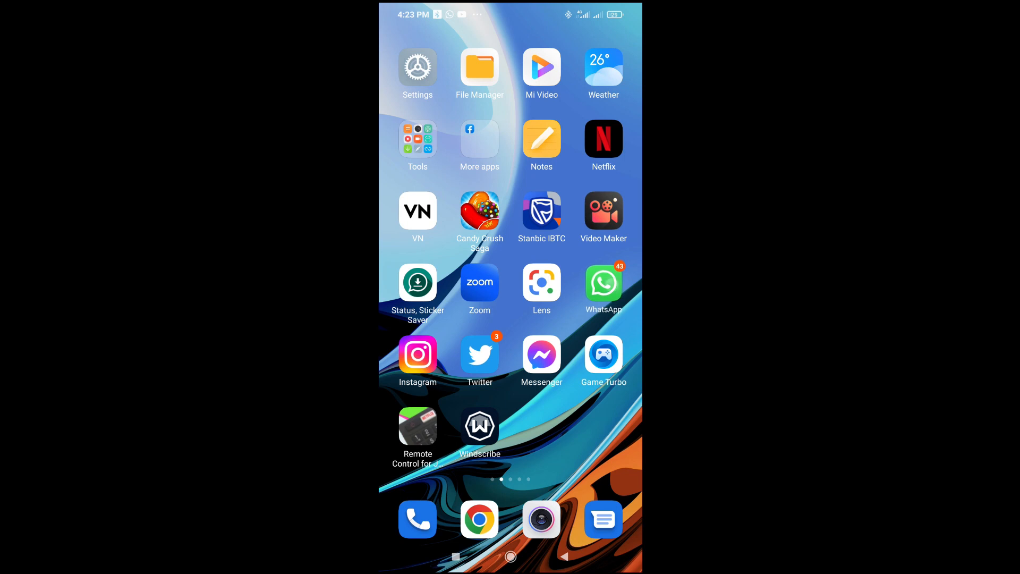
pyautogui.click(603, 283)
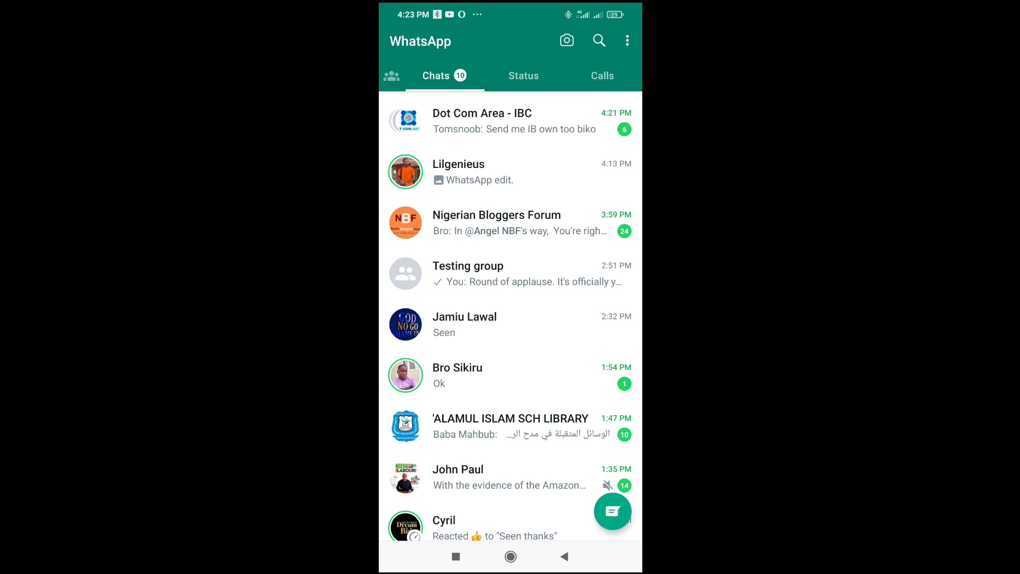
# - Paste the copied photographer sentence into the Testing group chat and send it
pyautogui.click(468, 273)
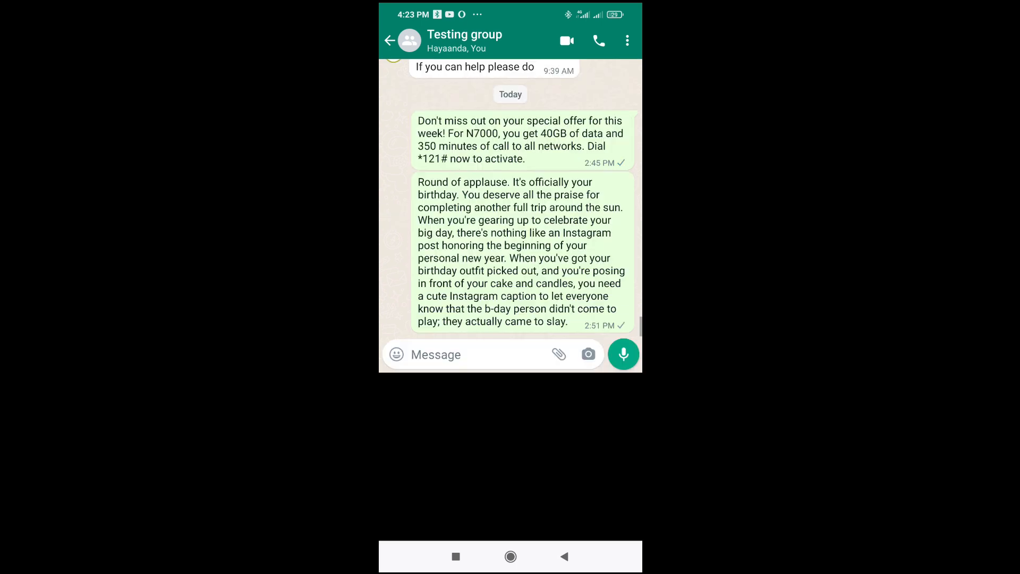
pyautogui.click(456, 355)
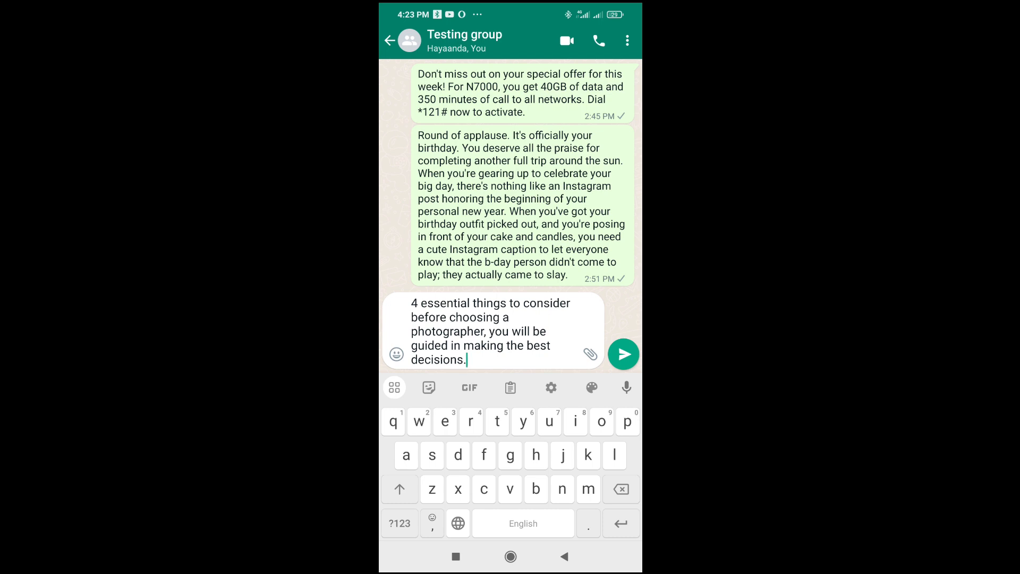
pyautogui.click(623, 354)
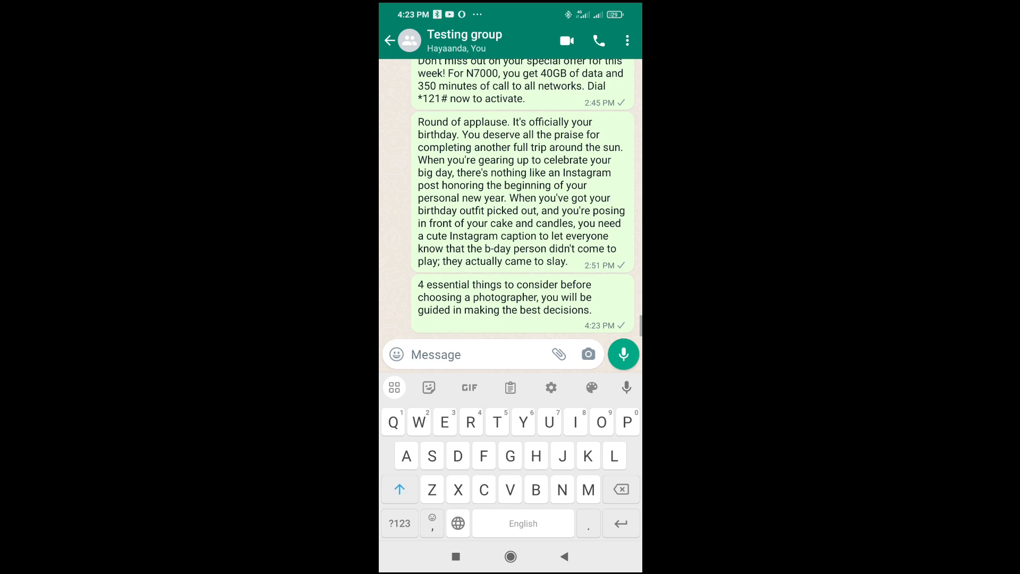